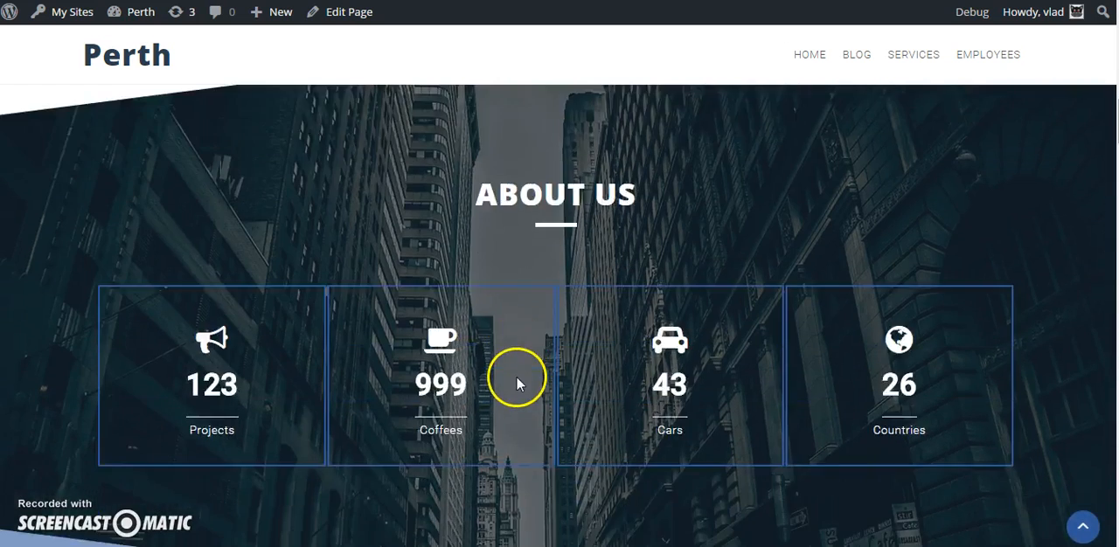
Review the empty Custom Post Types list and go to the Types Import/Export screen
scroll(down, 3)
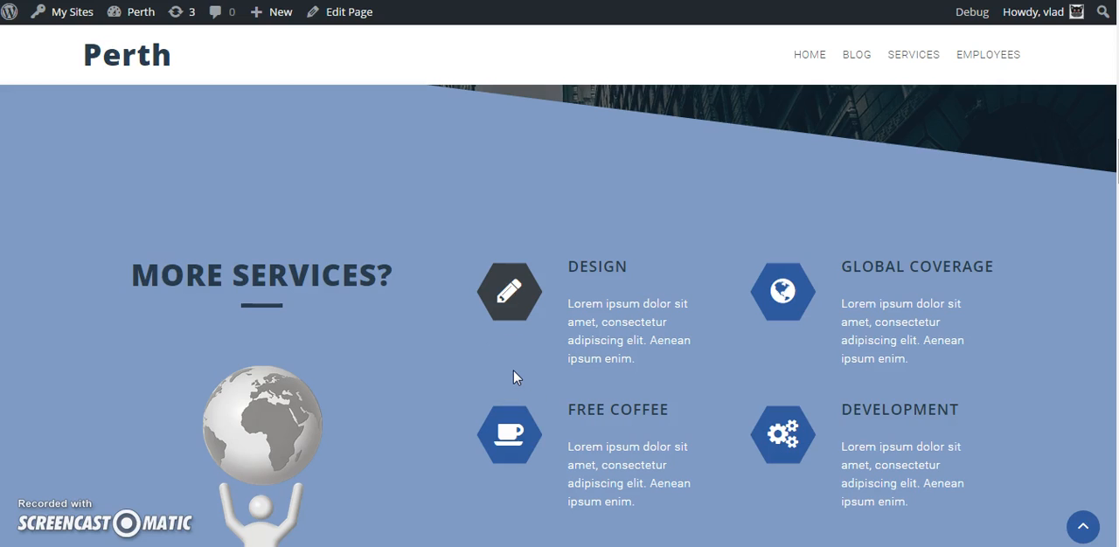
scroll(down, 3)
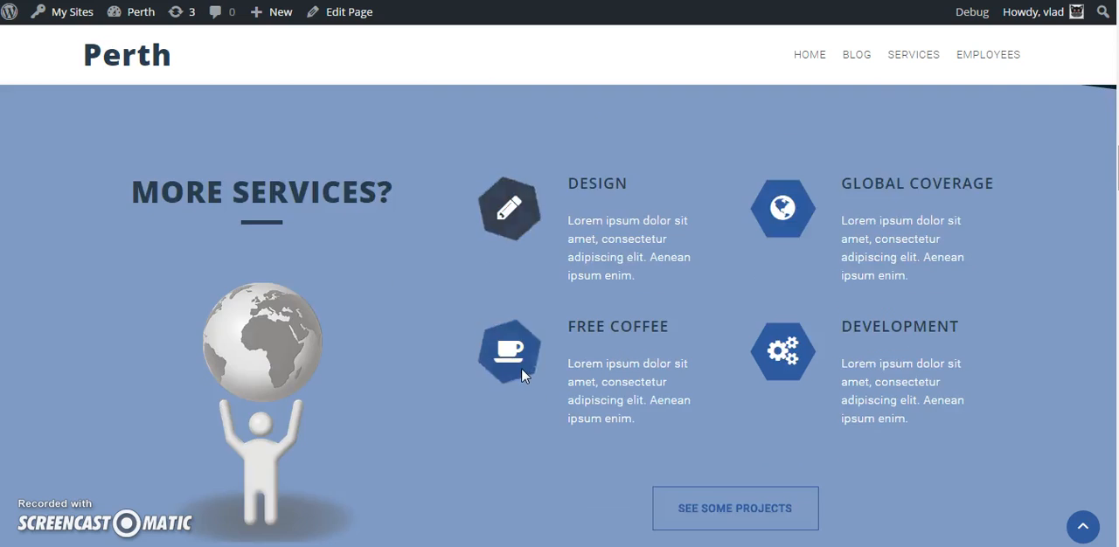
scroll(down, 3)
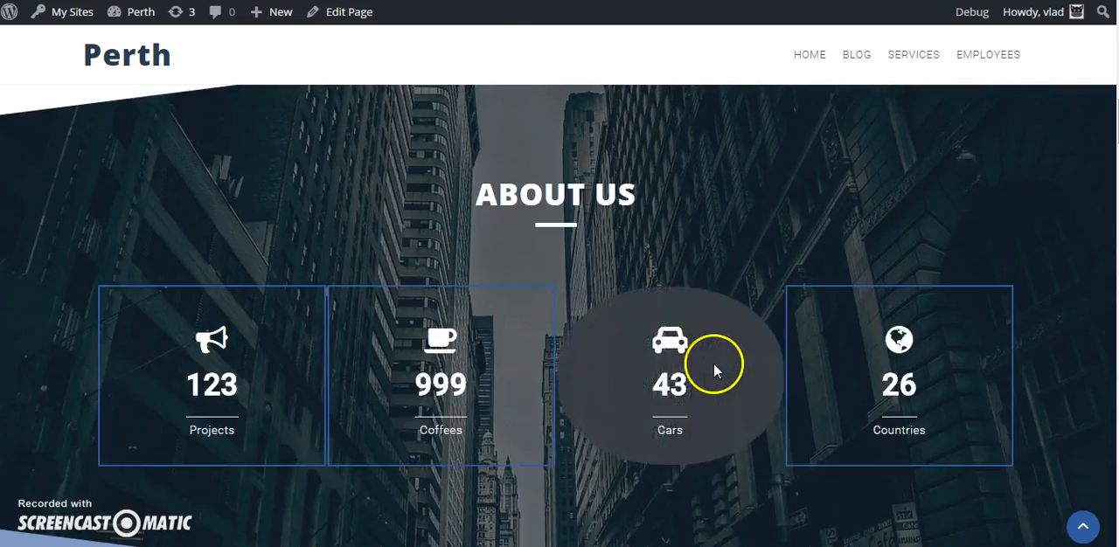
scroll(down, 3)
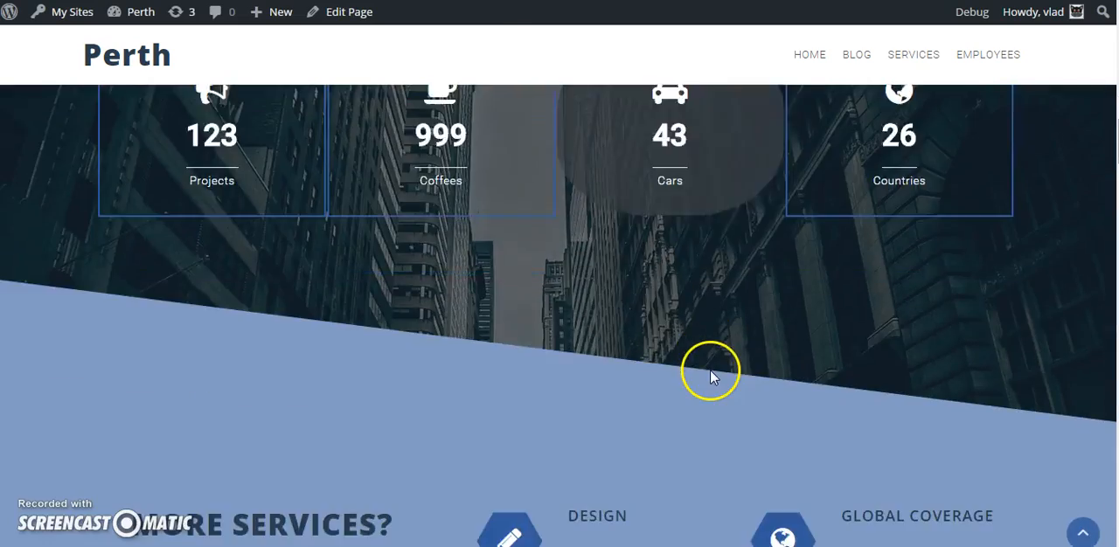
scroll(down, 3)
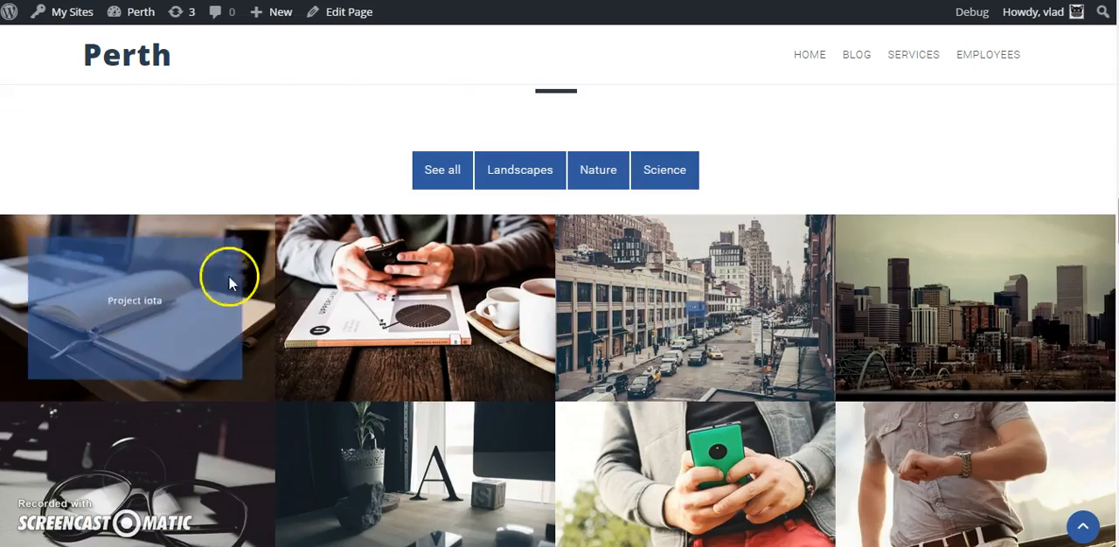
scroll(down, 3)
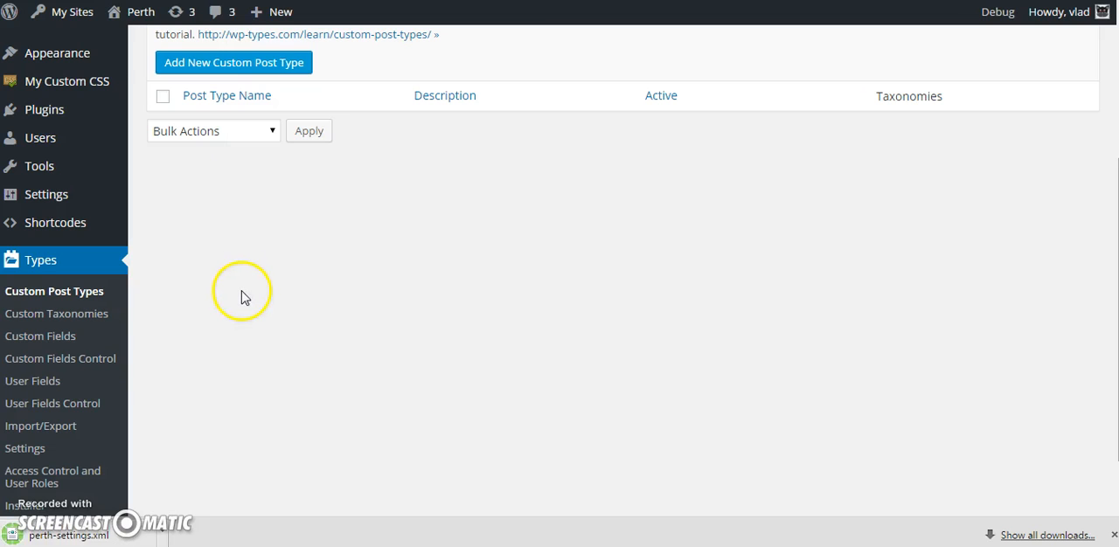
mouse_move(73, 260)
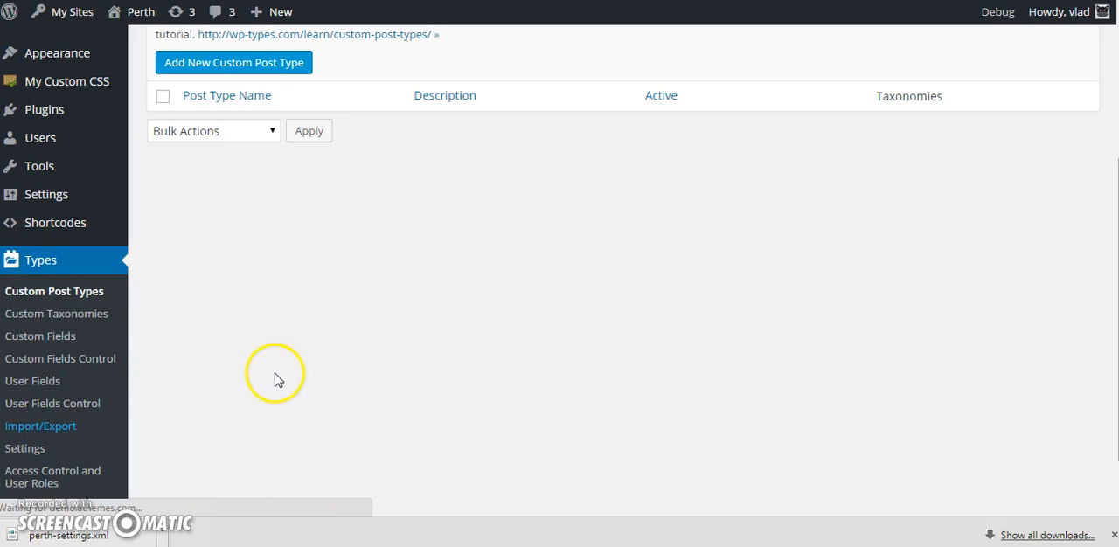
click(41, 425)
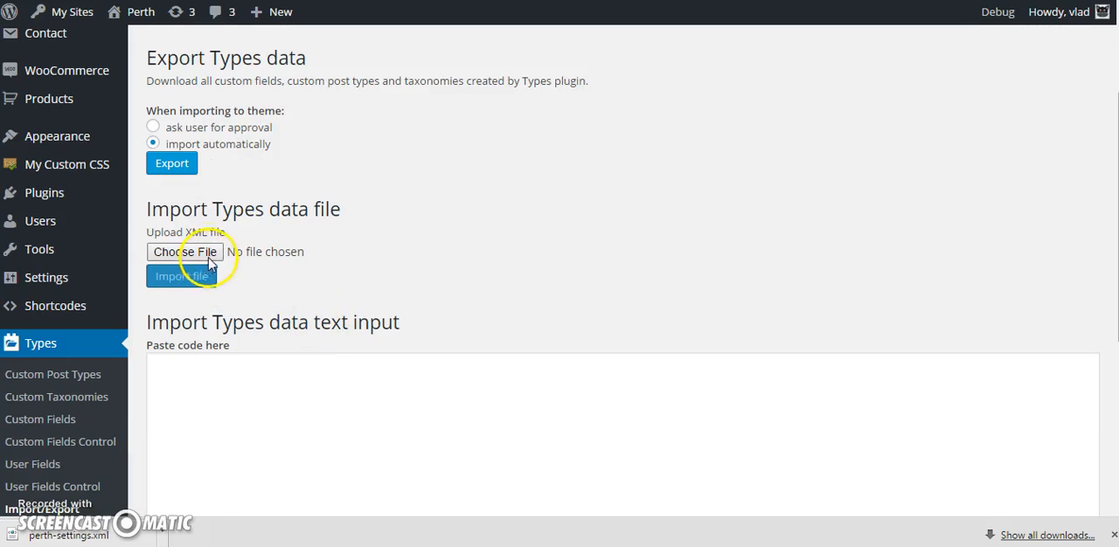
Choose perth-settings.xml from Downloads and upload it as the Types import file
click(184, 252)
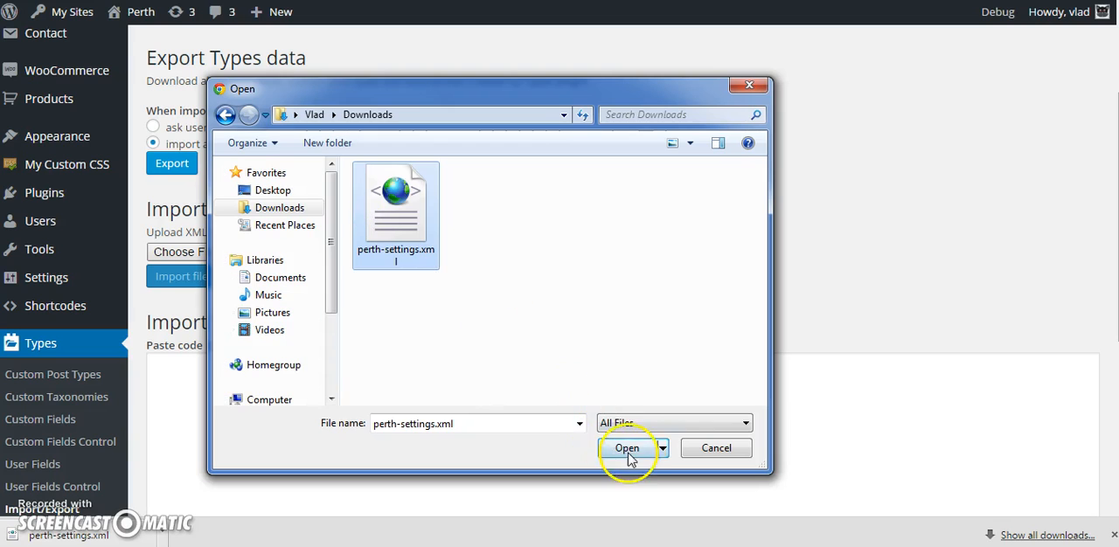
click(625, 448)
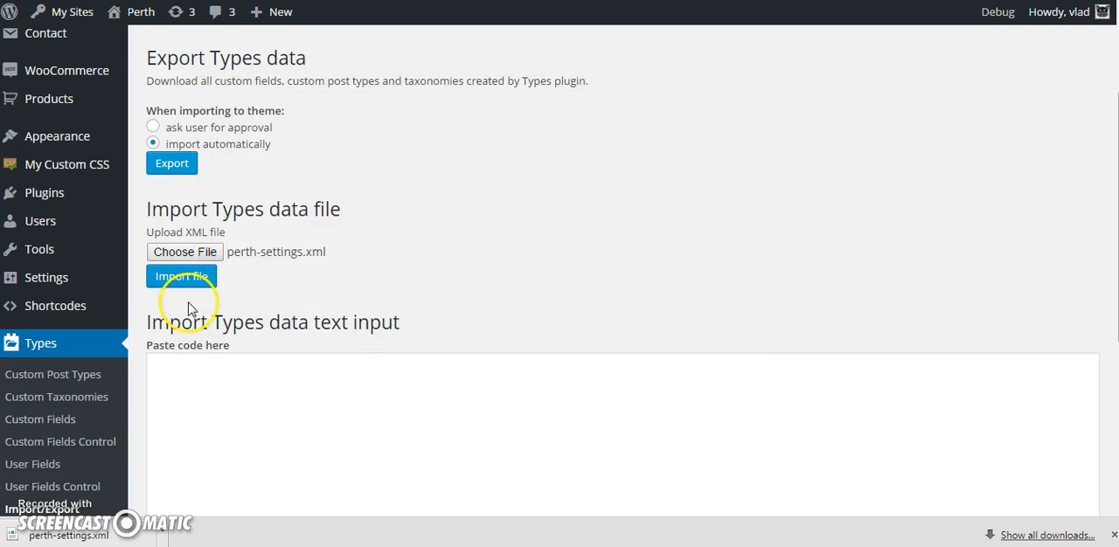
click(181, 276)
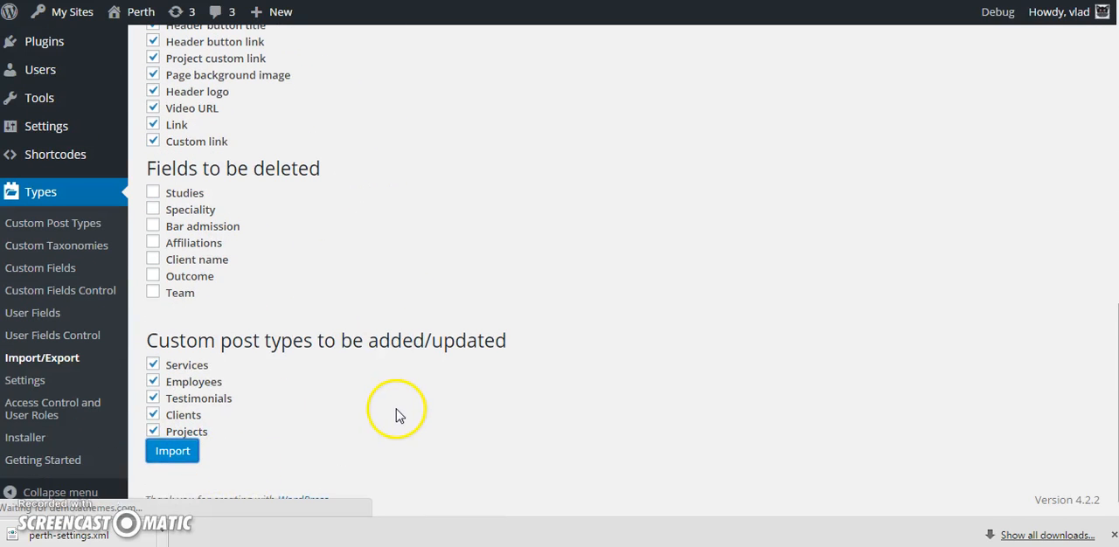
Run the import of the checked post types and review the added groups and fields messages
click(172, 451)
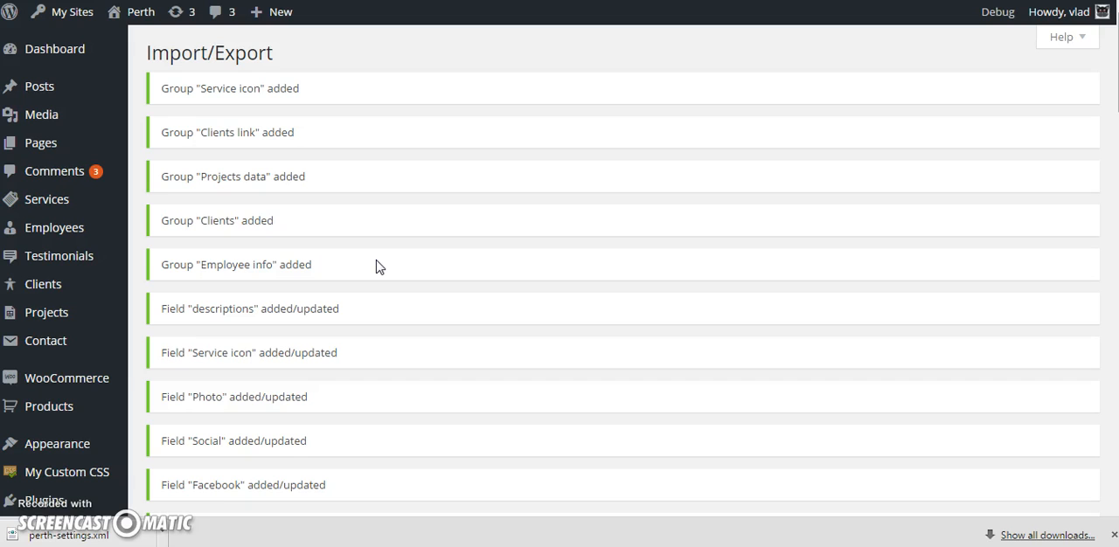
scroll(down, 3)
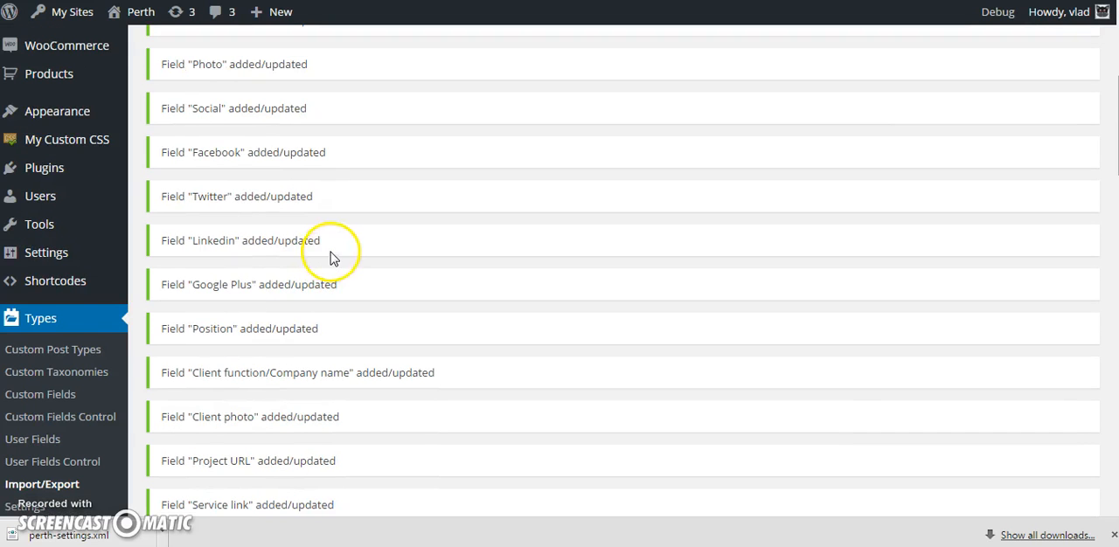